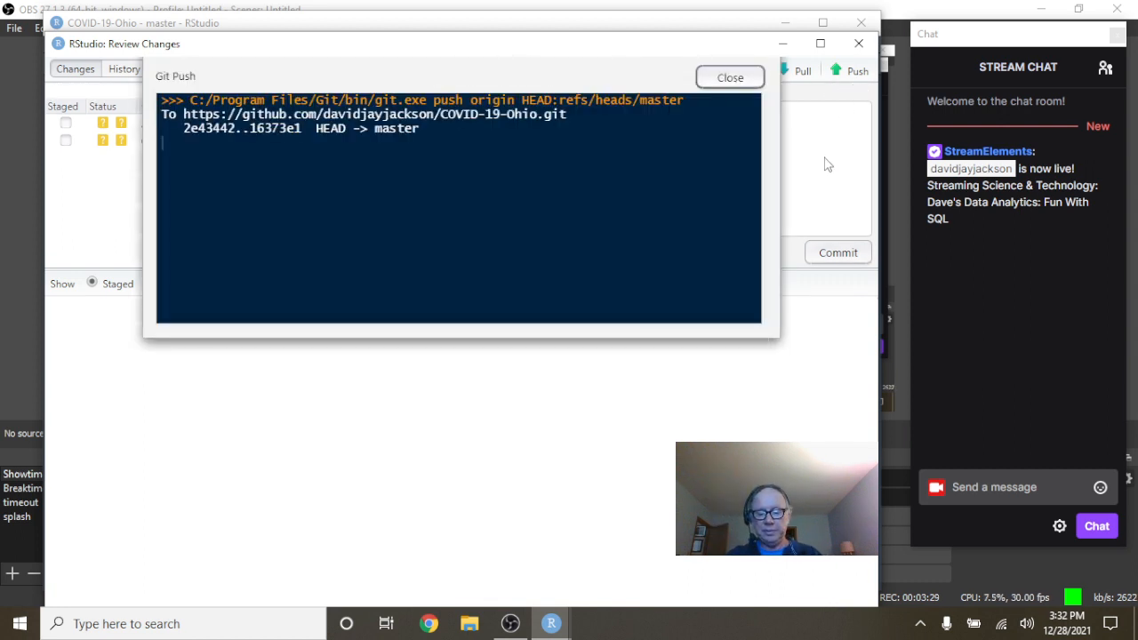
Step: Close the Git Push output confirming origin master was updated on GitHub
{"action": "left_click", "coordinate": [729, 79]}
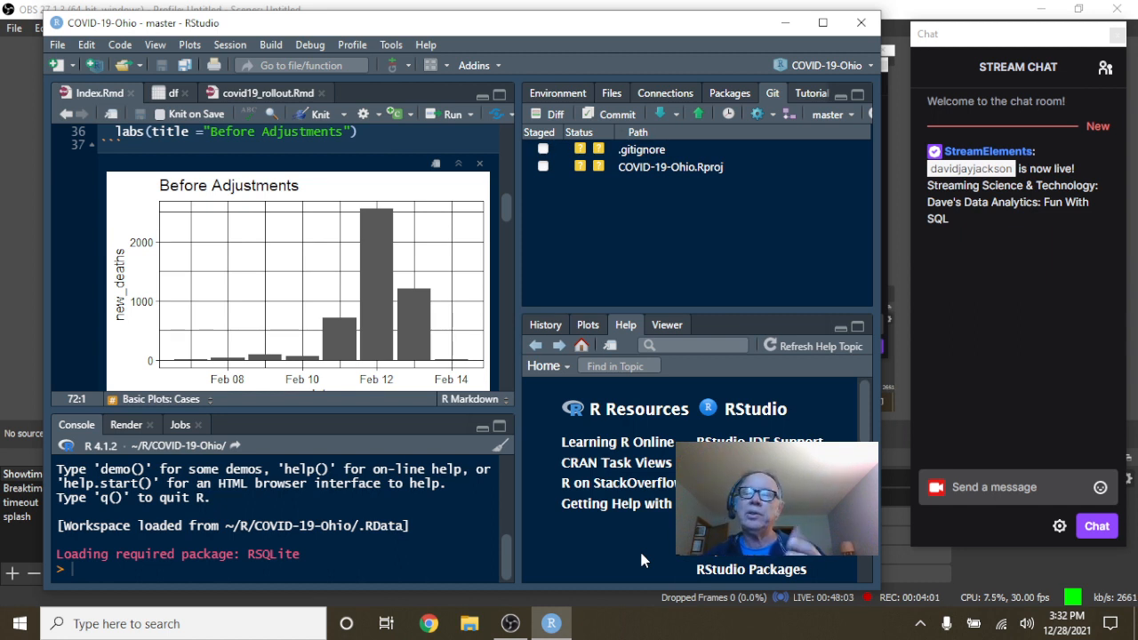